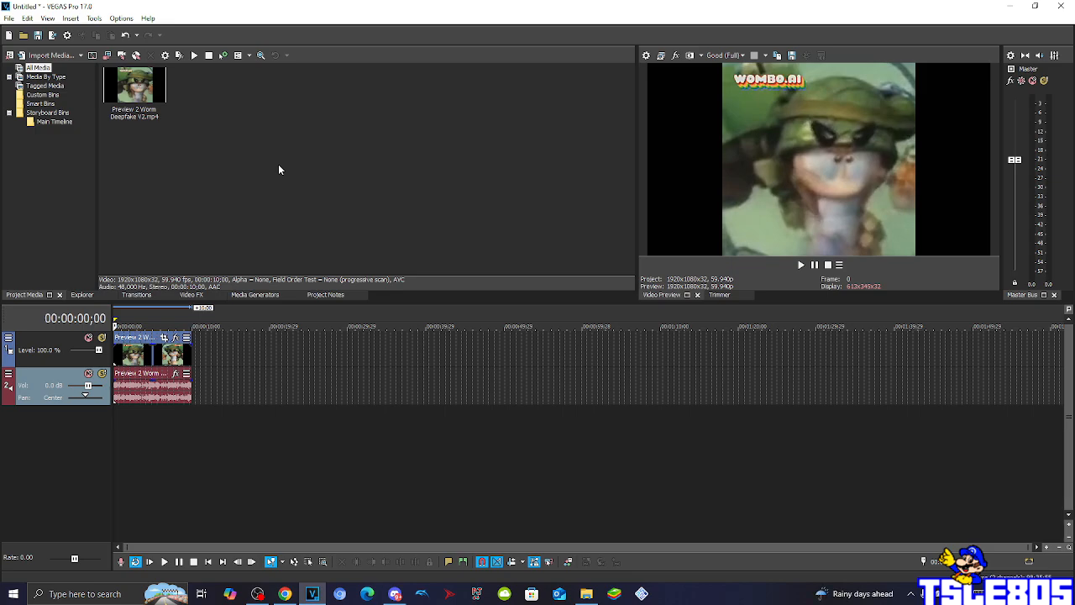
Step: Locate the Invert effect in the Video FX list and show its presets
left_click(134, 87)
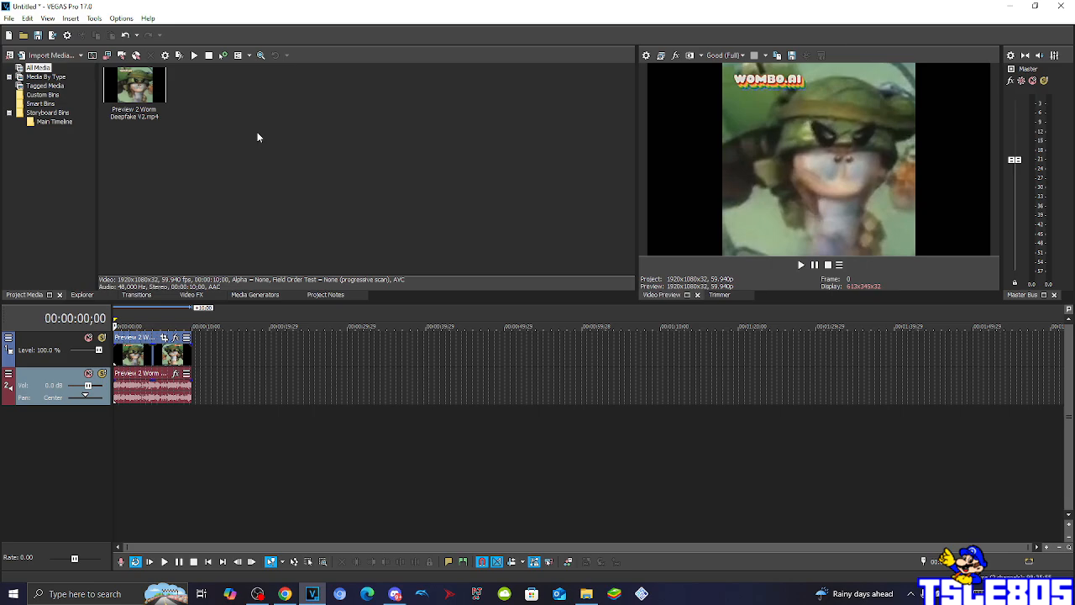
mouse_move(148, 252)
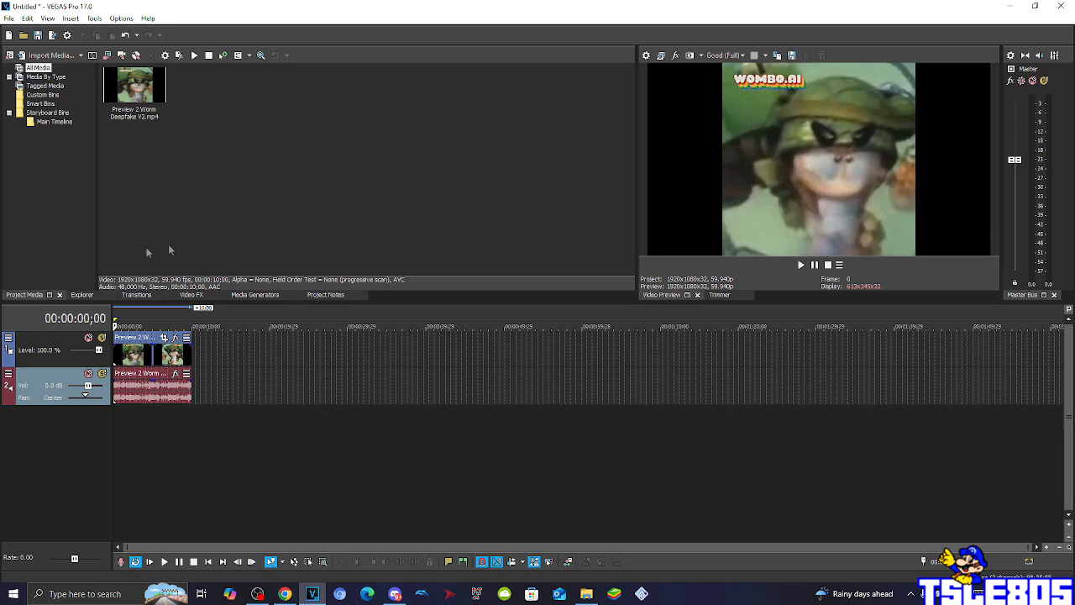
left_click(191, 296)
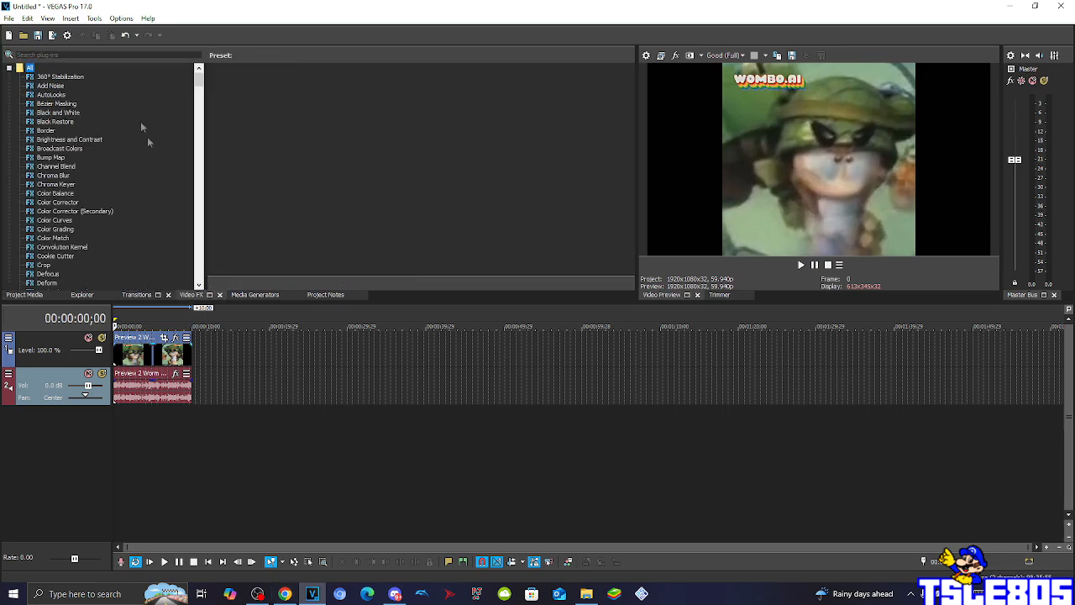
scroll("down", 3)
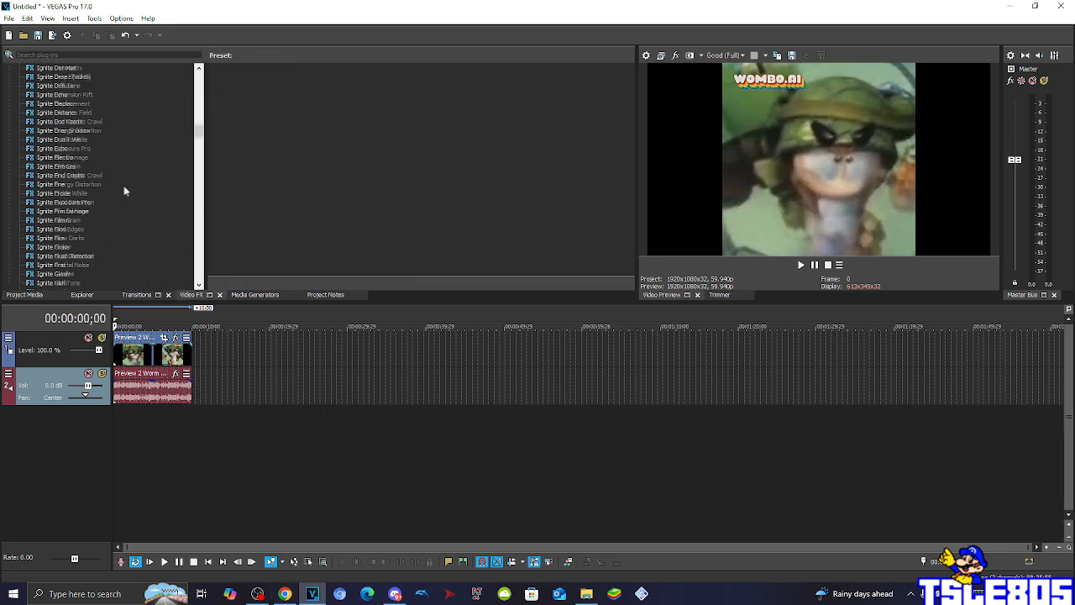
scroll("down", 3)
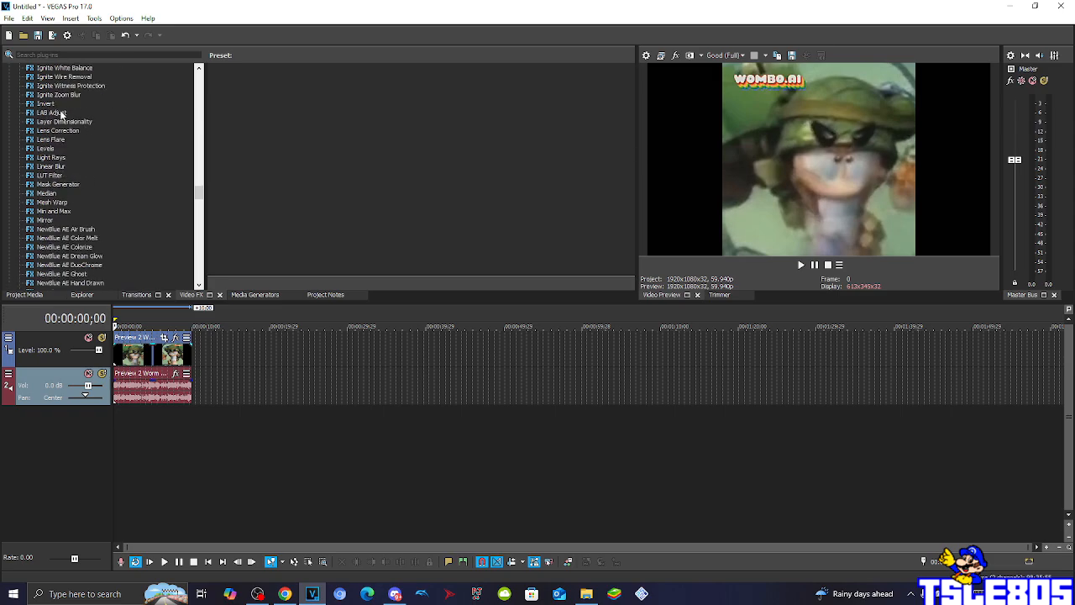
left_click(45, 104)
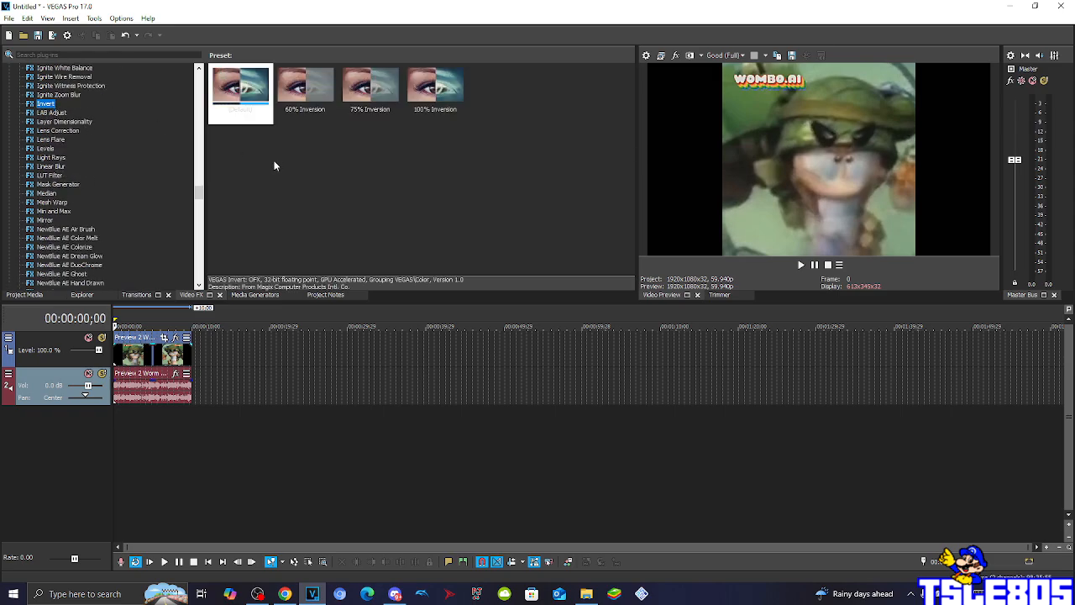
Step: Apply the 100% Inversion preset to the Wombo AI clip, turning its colours negative
left_click(242, 84)
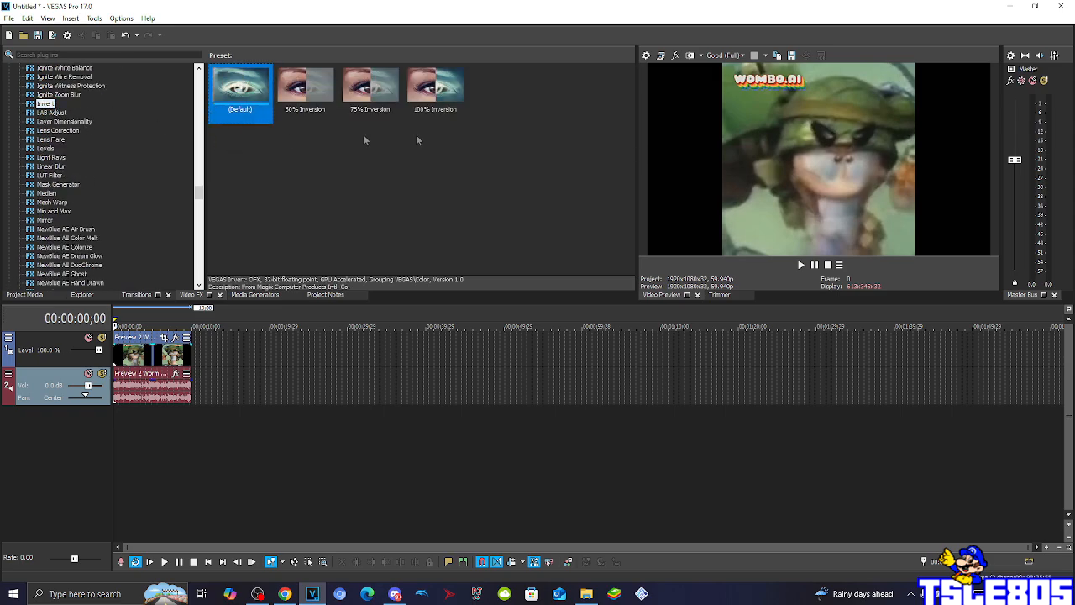
left_click(435, 84)
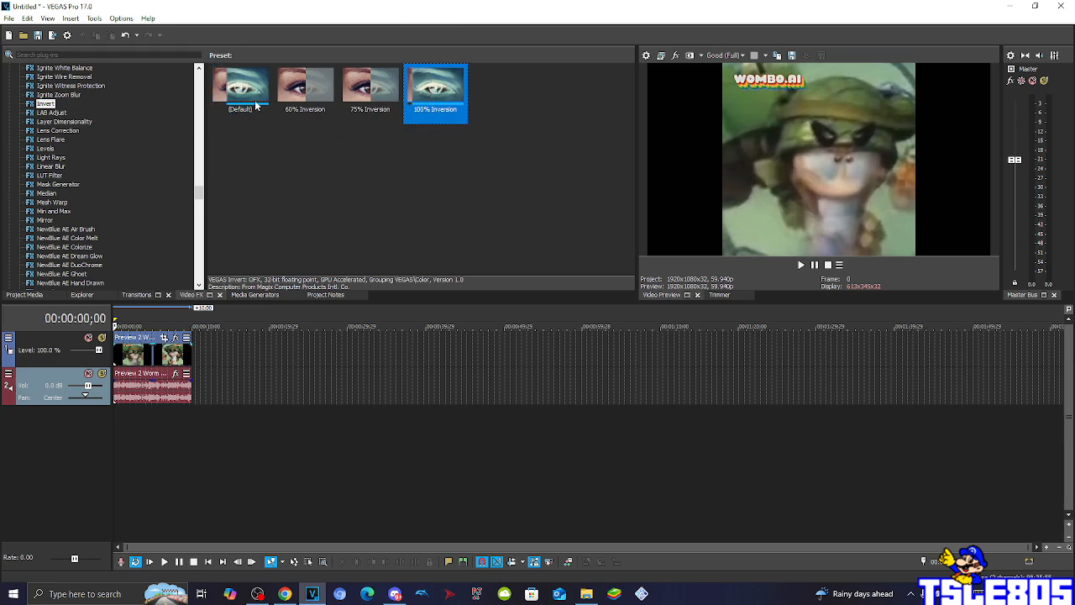
left_click(242, 84)
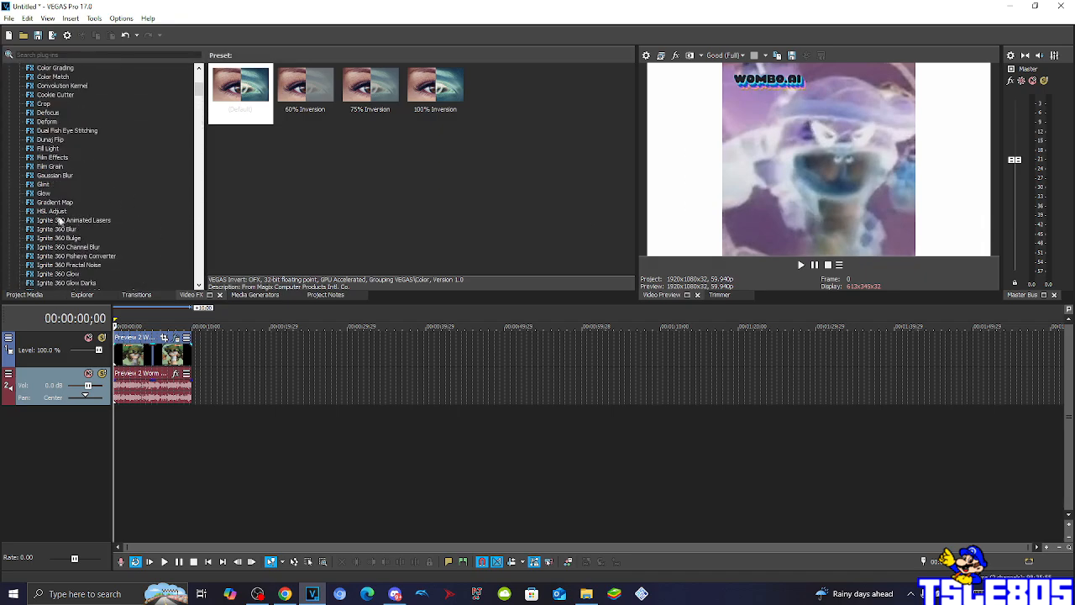
Step: Add VEGAS HSL Adjust after Invert with Add to hue 0.500, shifting the footage greenish
left_click(52, 212)
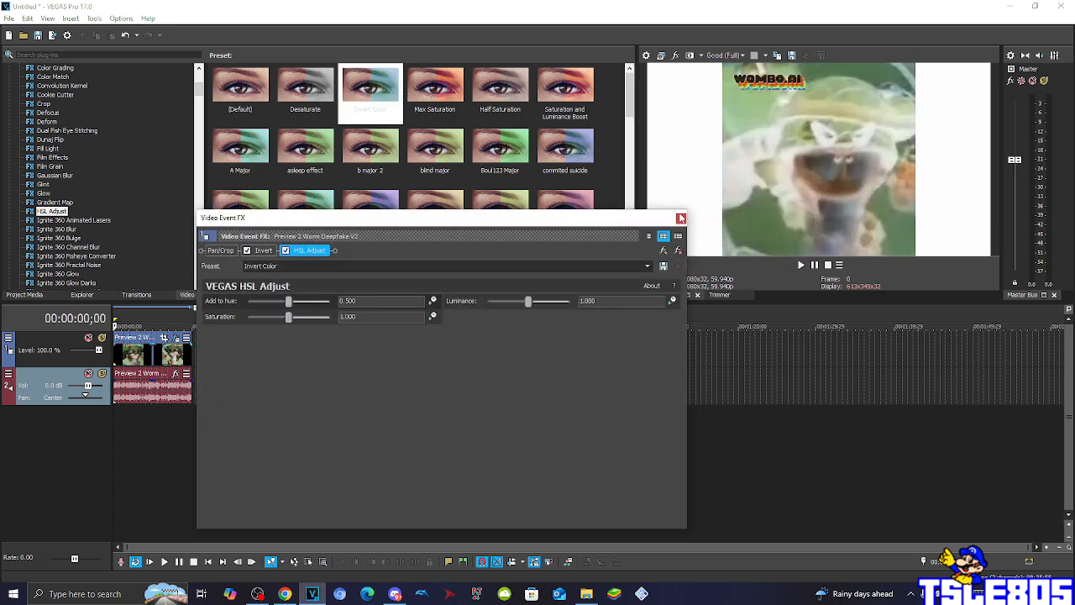
left_click(682, 219)
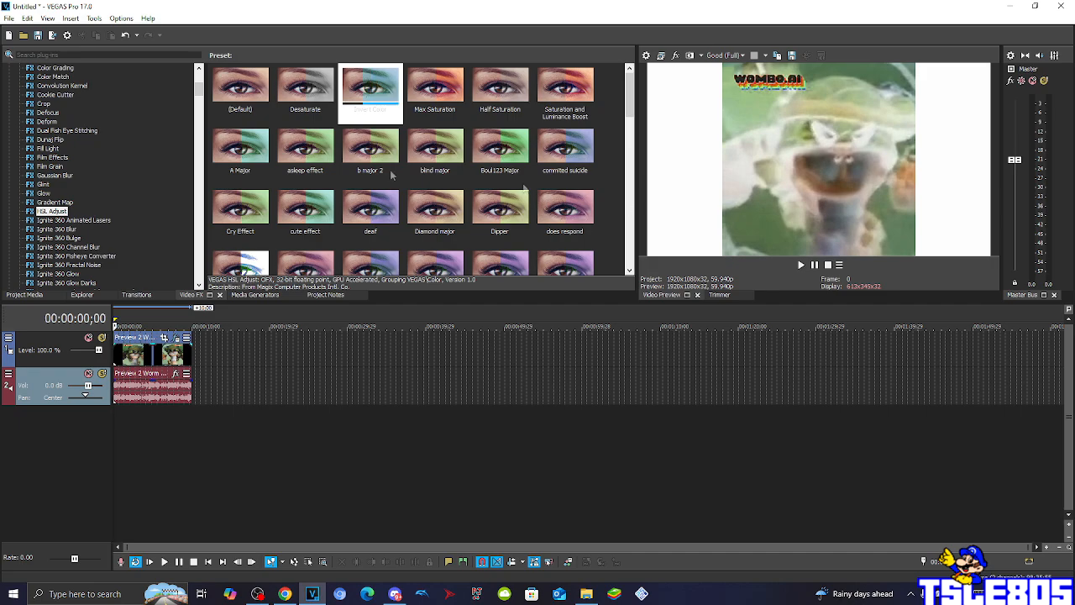
scroll("down", 3)
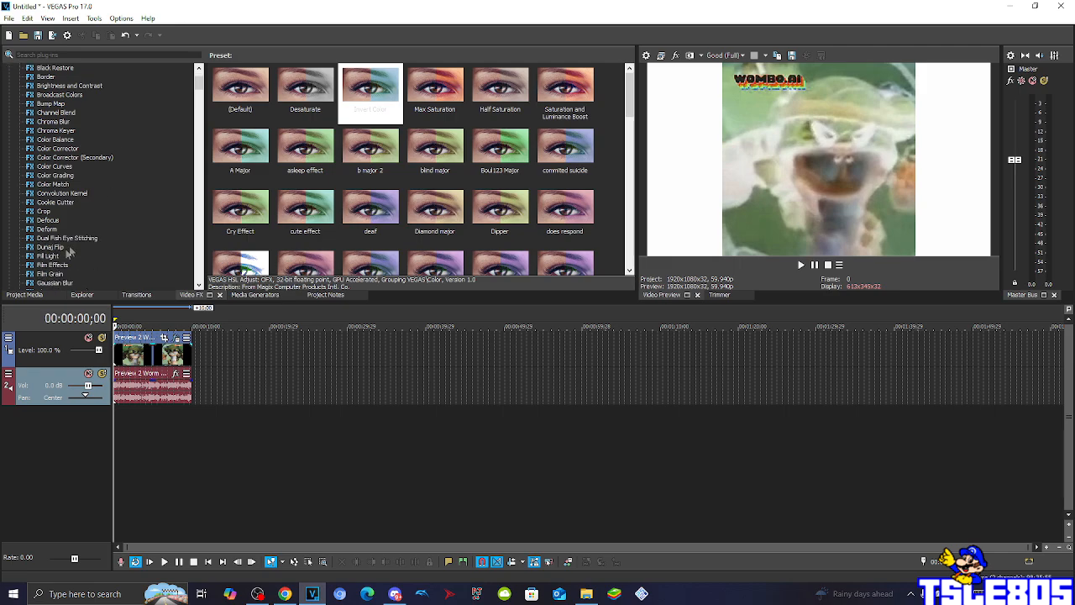
Step: Add the Dunaj Flip effect with the Flip Vertically preset, turning the preview upside down
left_click(50, 247)
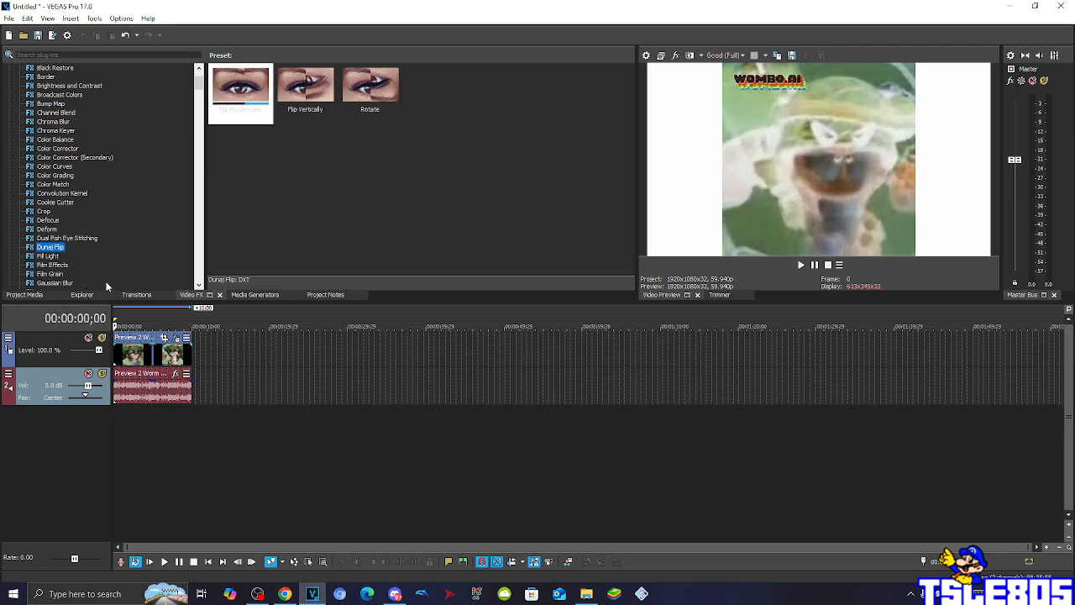
mouse_move(257, 191)
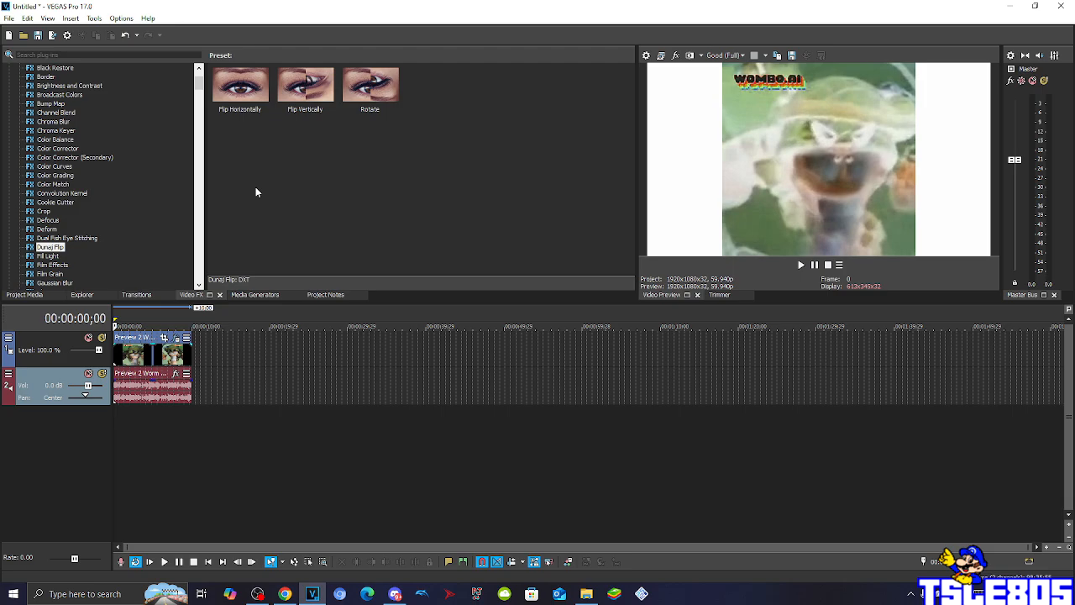
left_click(306, 84)
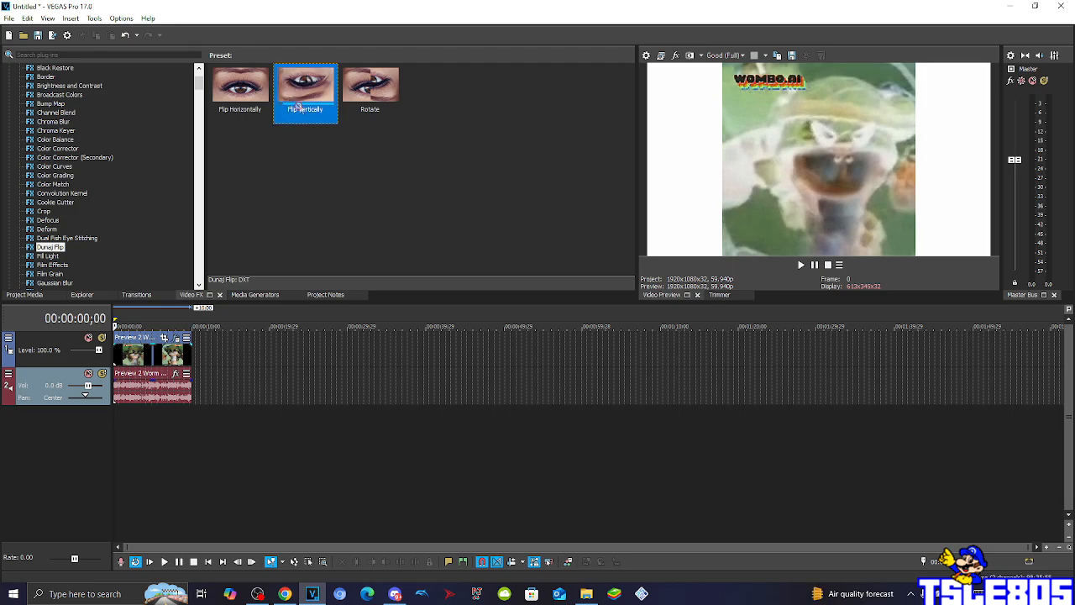
double_click(306, 84)
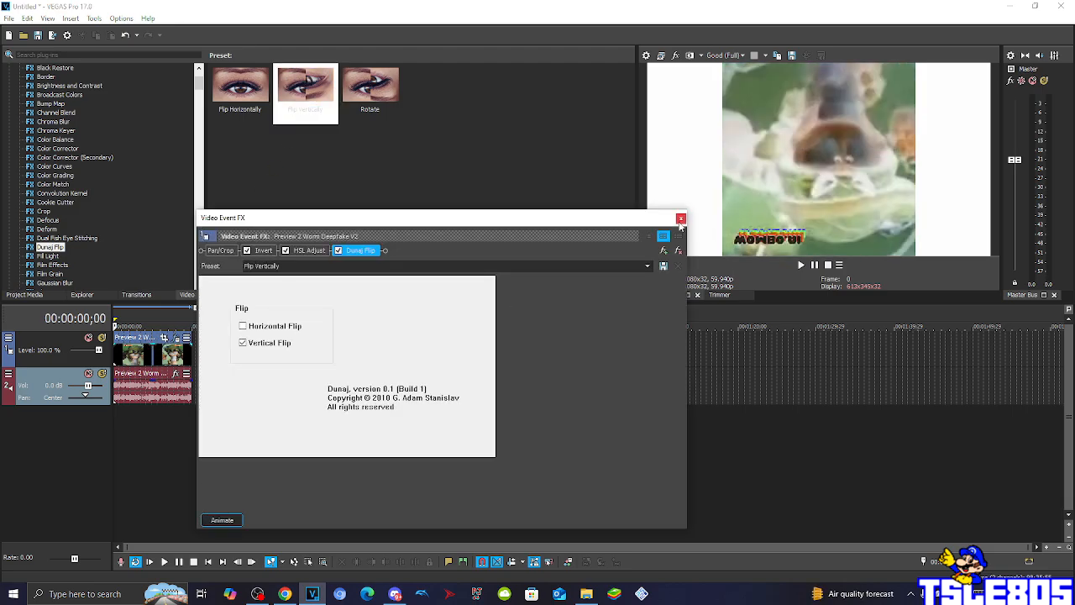
left_click(682, 218)
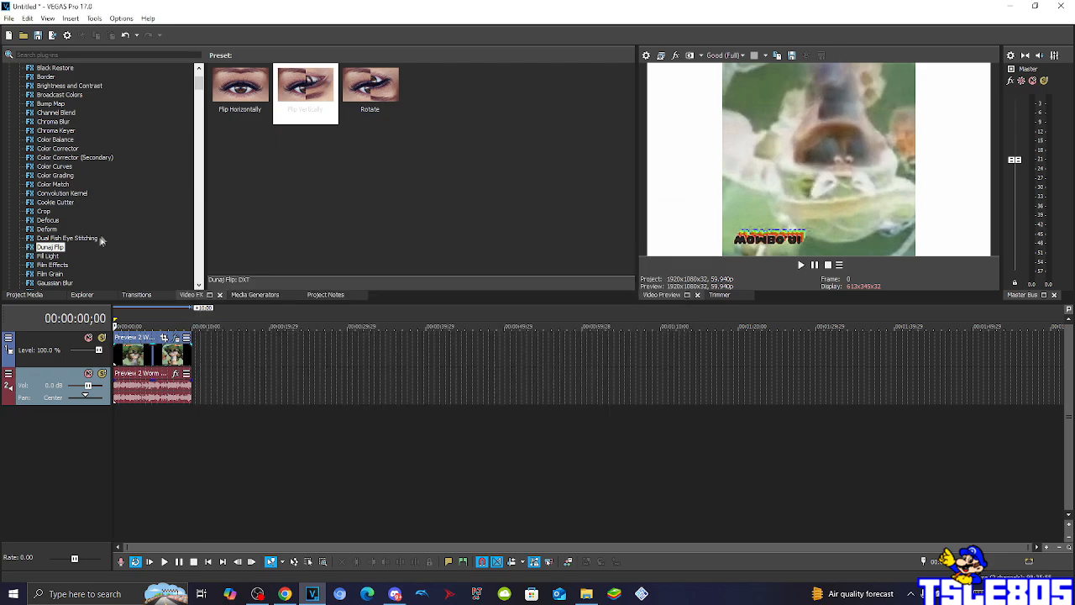
Step: Add NewBlue FX Wiggle with the Back and Forth preset, tilting the preview
scroll("down", 3)
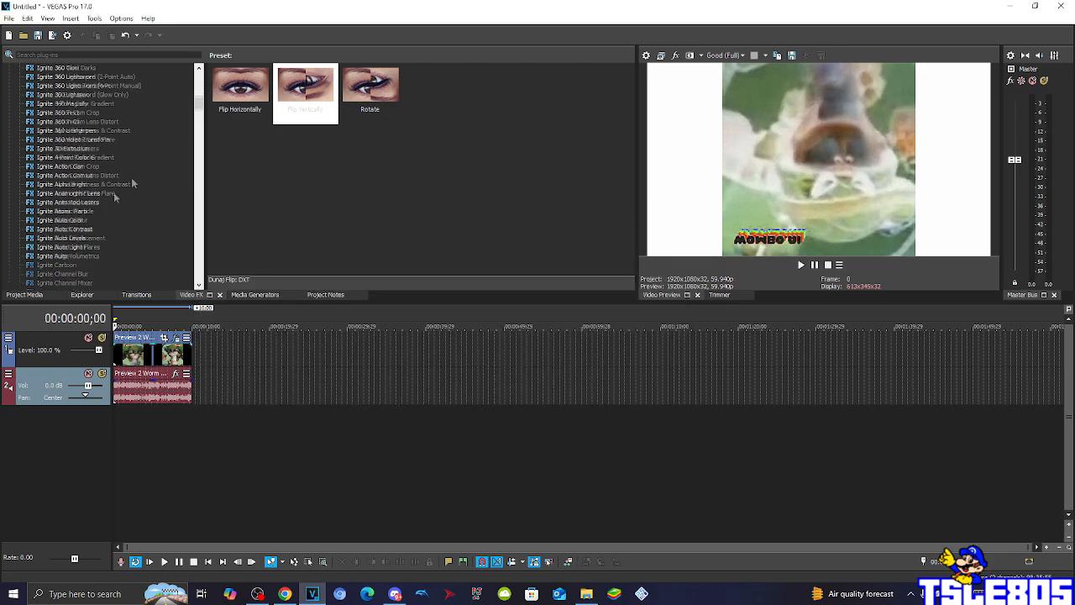
scroll("down", 3)
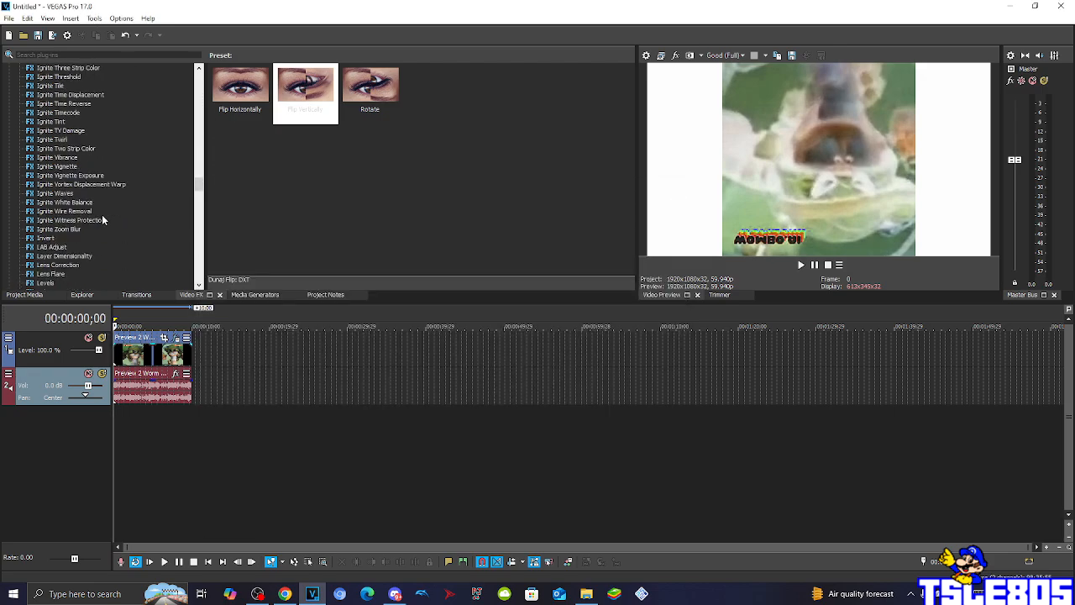
scroll("down", 3)
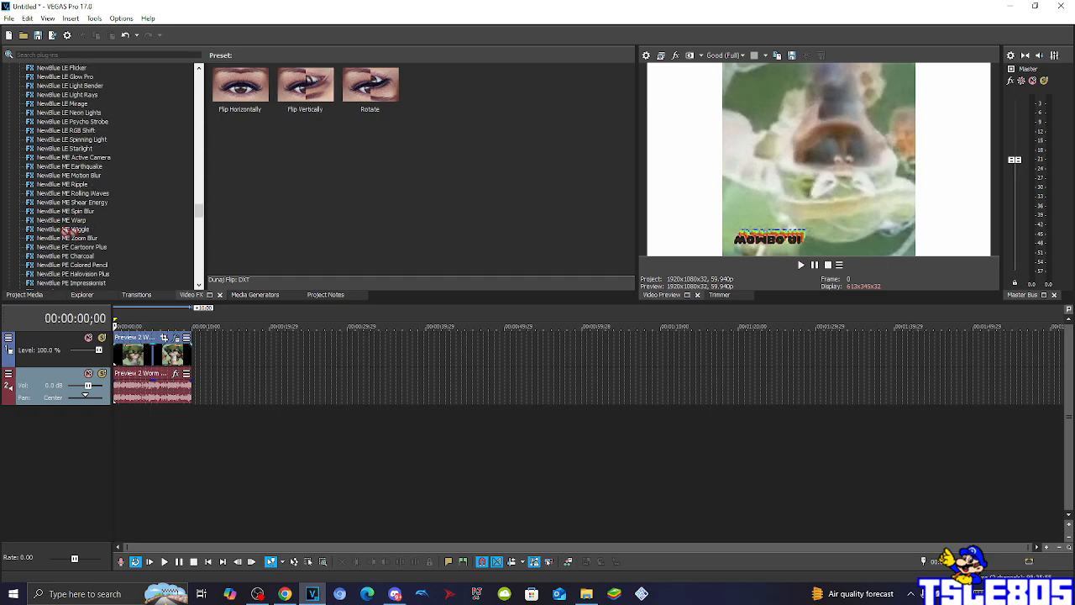
left_click(64, 228)
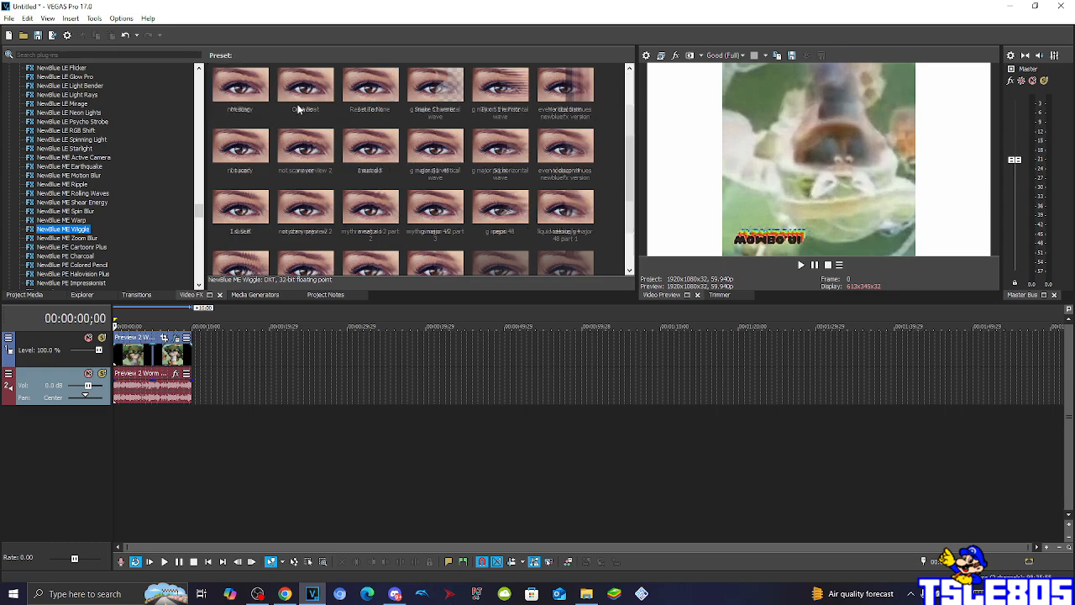
left_click(240, 84)
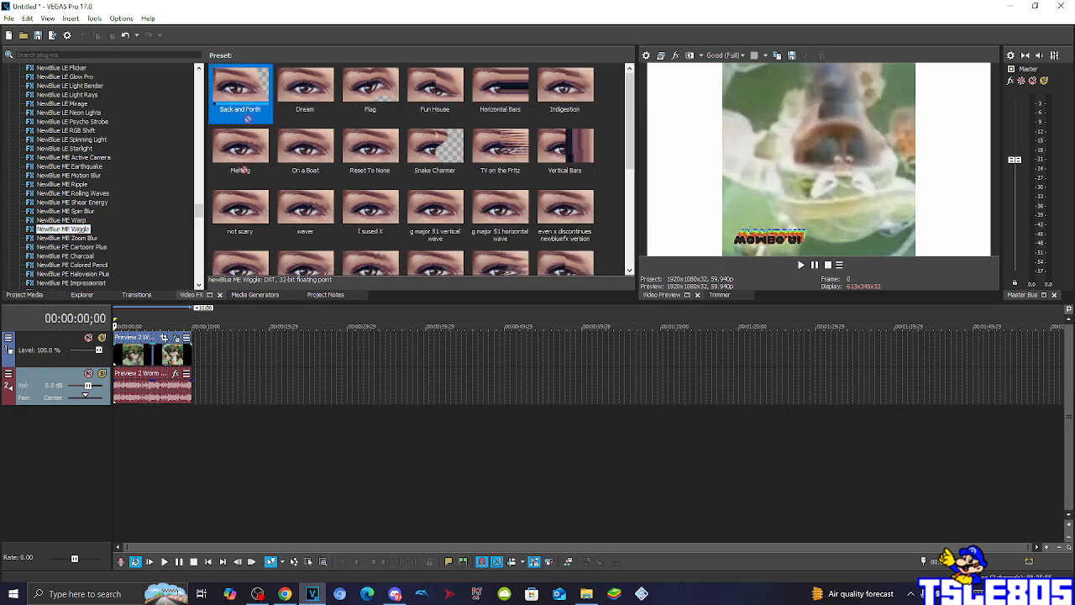
scroll("down", 3)
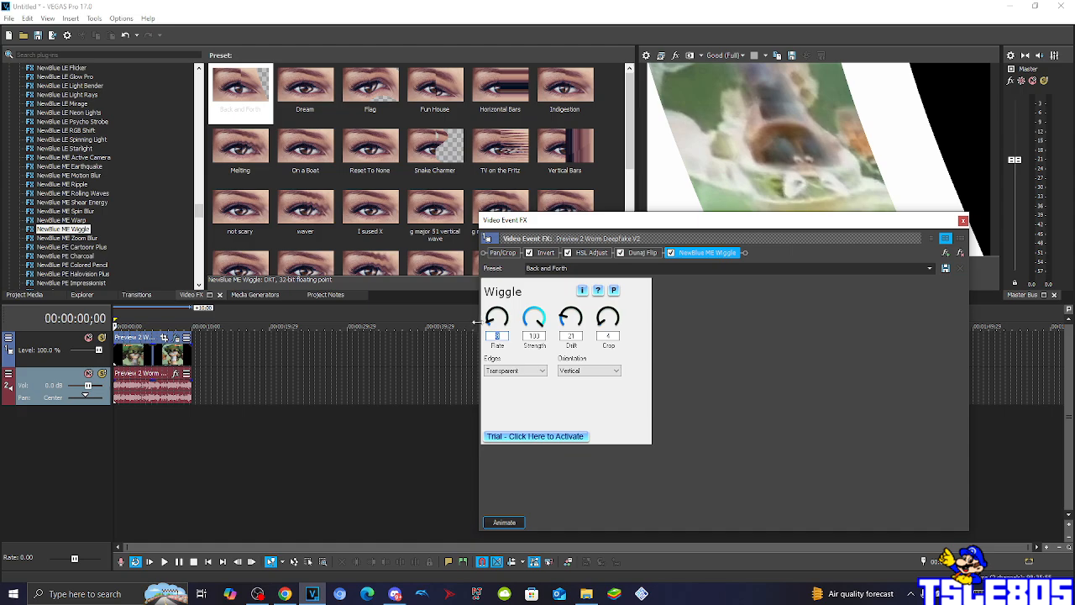
Step: Drag the Wiggle knobs to strengthen the distortion into rippling waves
left_click_drag(498, 316, 504, 311)
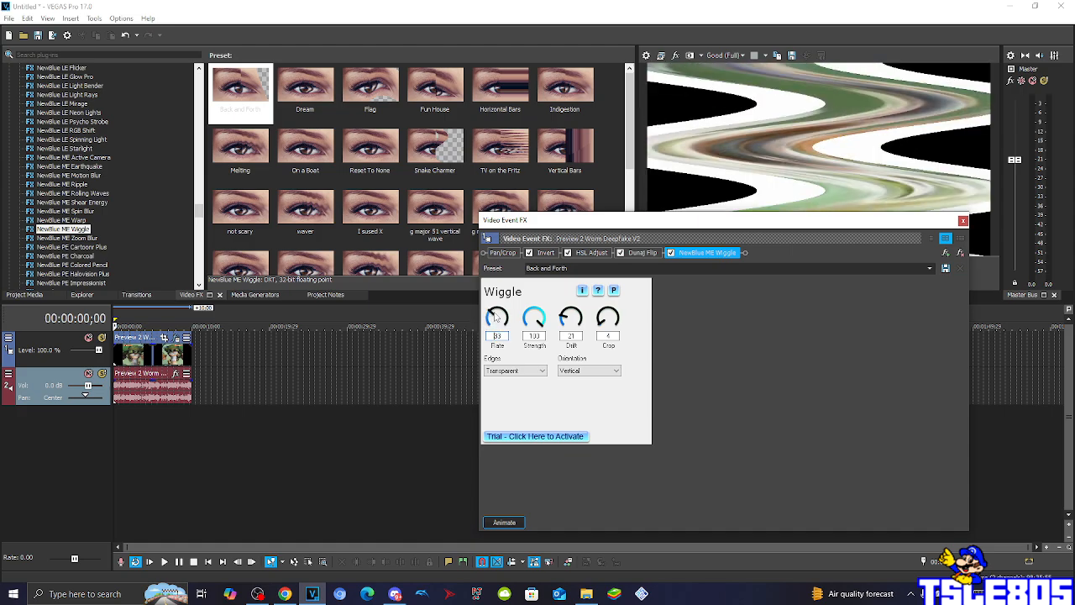
mouse_move(517, 282)
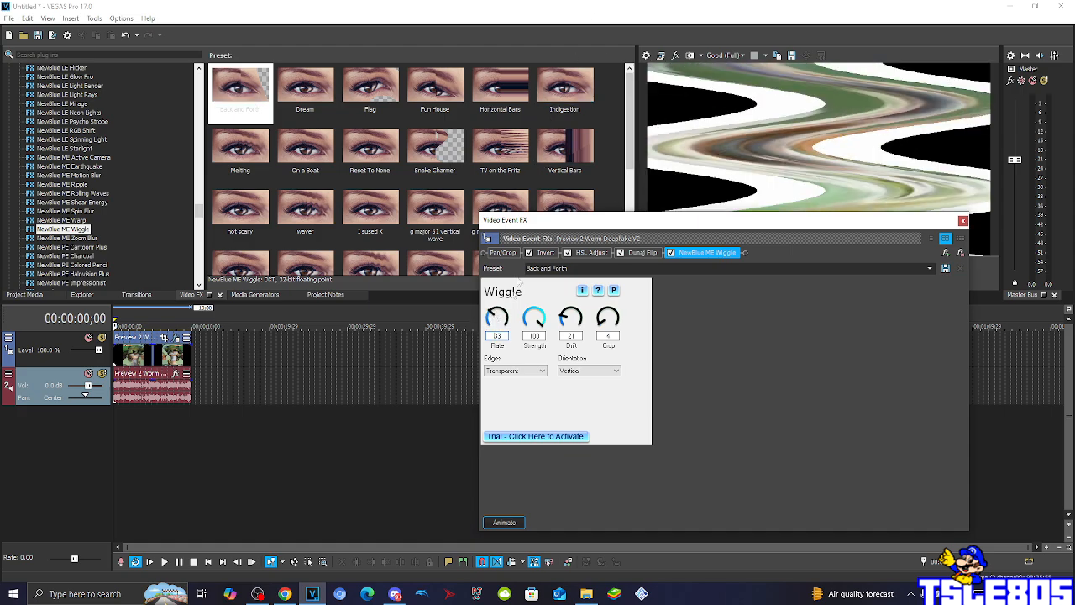
left_click_drag(498, 316, 504, 303)
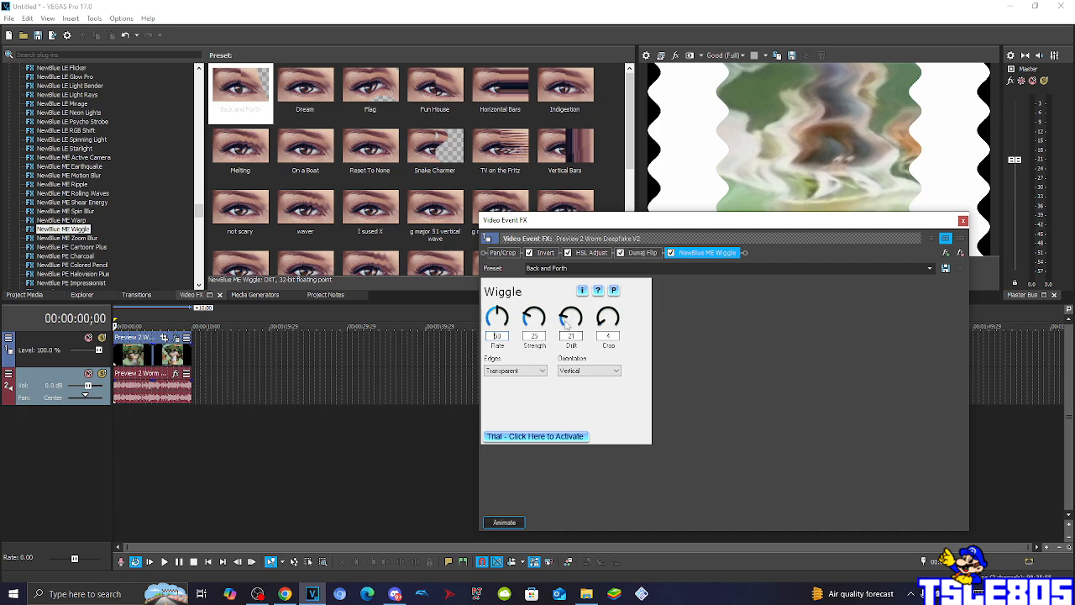
left_click_drag(571, 316, 571, 302)
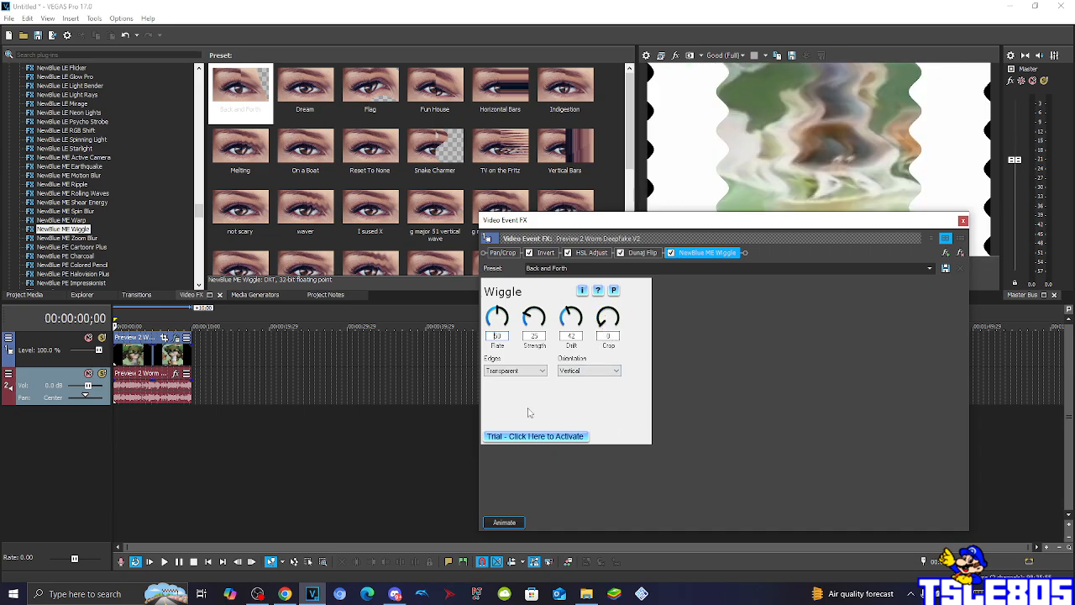
Step: Set Wiggle's Edges to Duplicate and Direction to Vertical
left_click(541, 371)
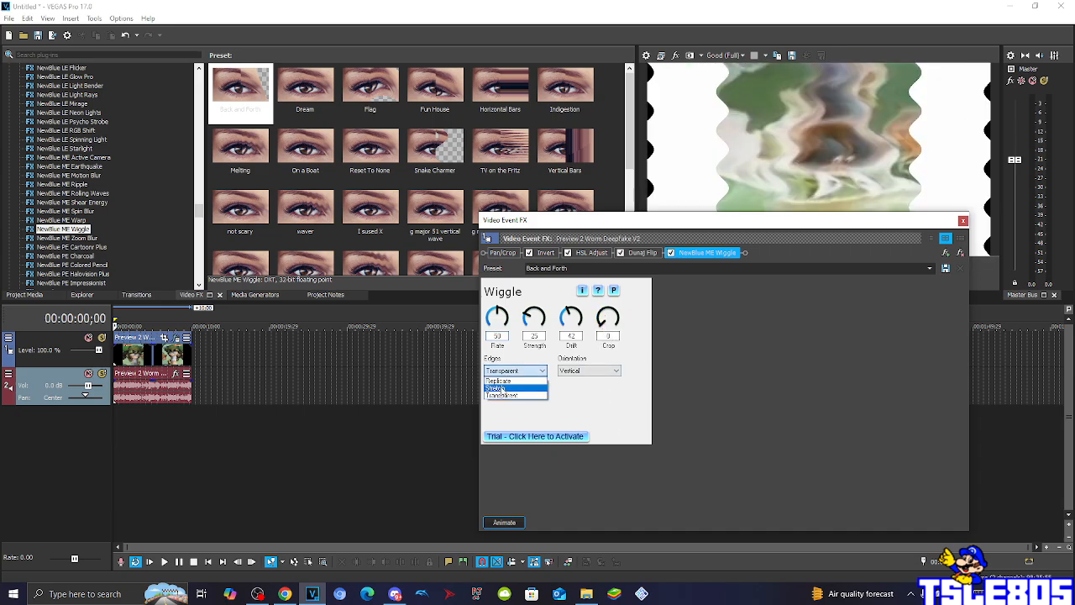
left_click(497, 380)
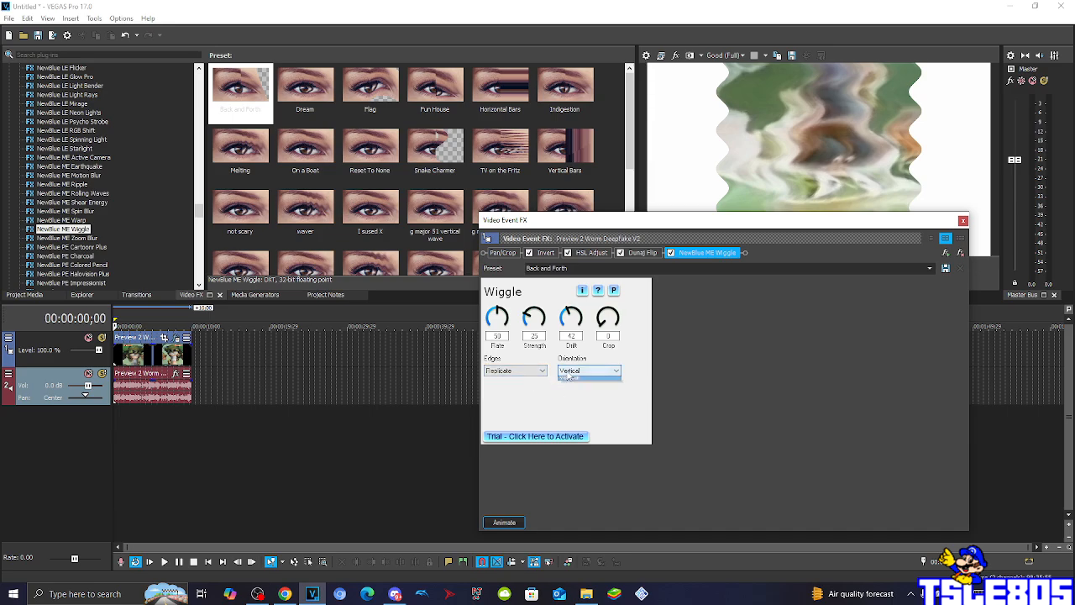
left_click(588, 372)
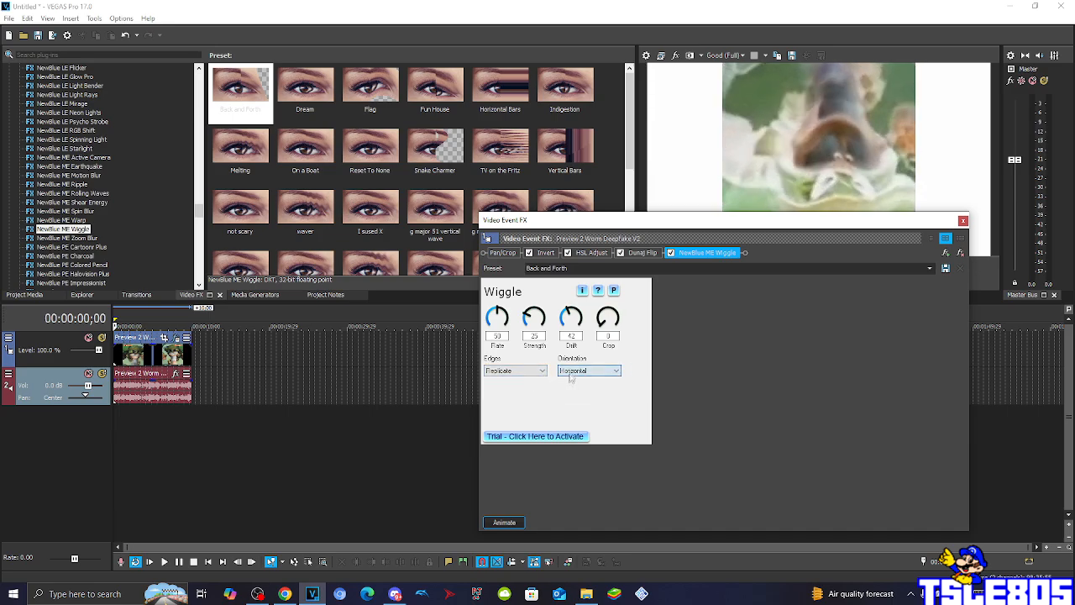
left_click(588, 371)
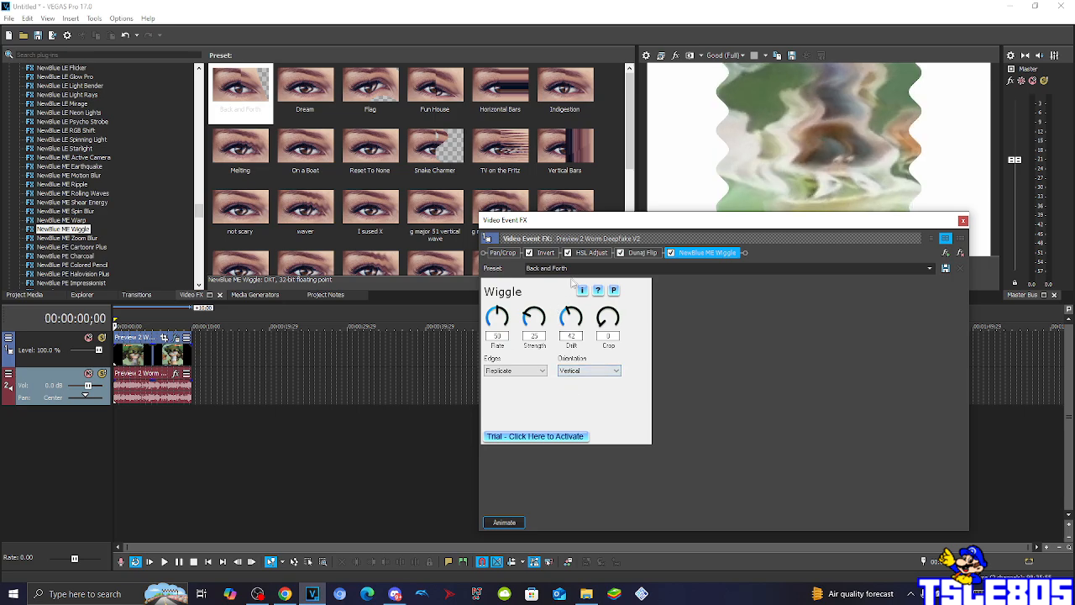
Step: Save the tuned Wiggle settings as a custom preset named 'P'
type("P Major")
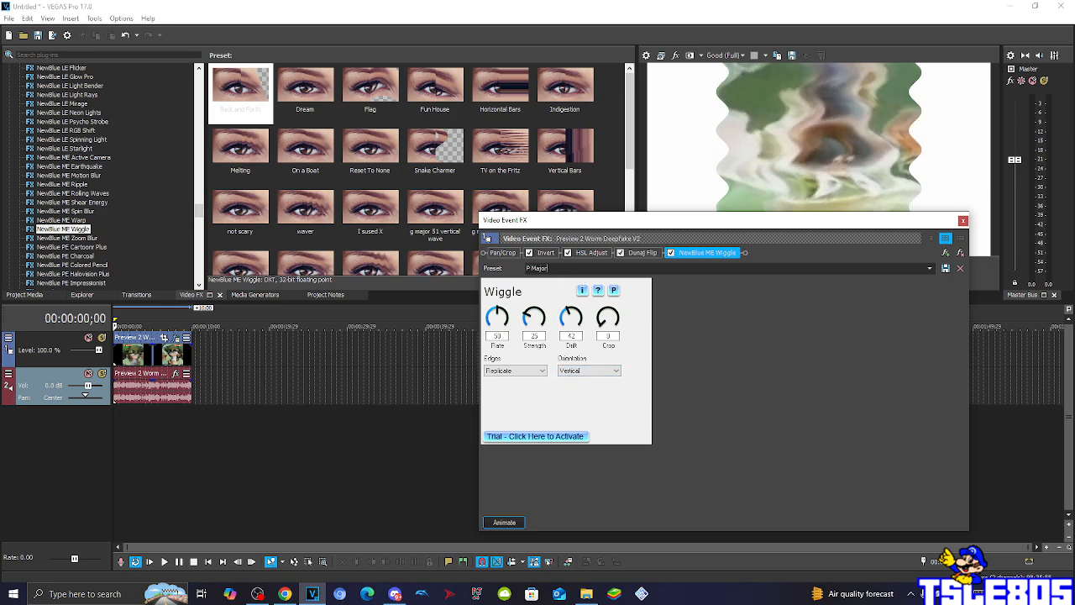
mouse_move(944, 267)
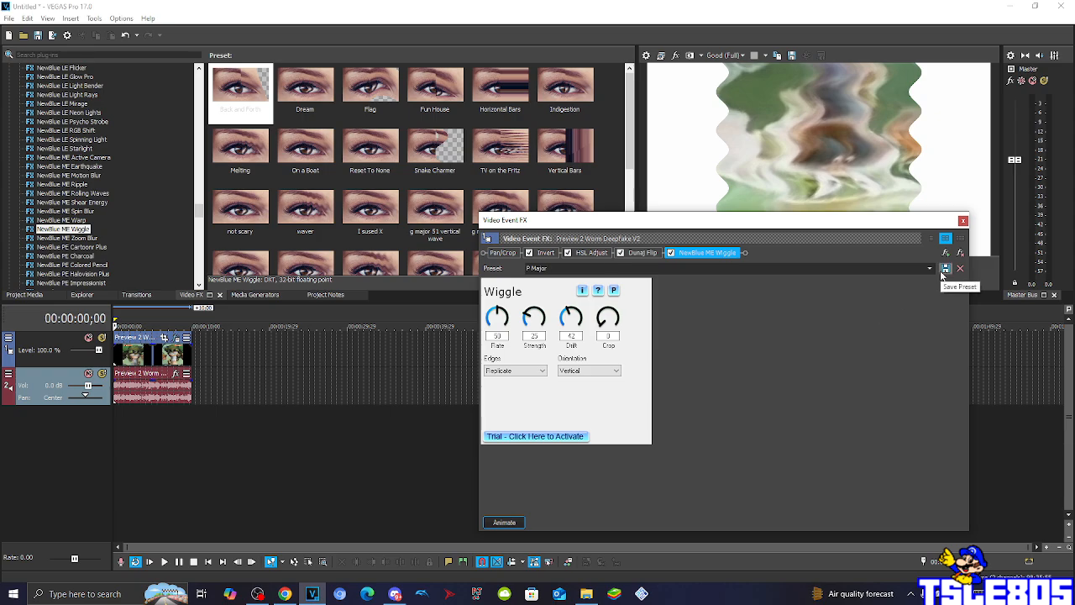
left_click(641, 252)
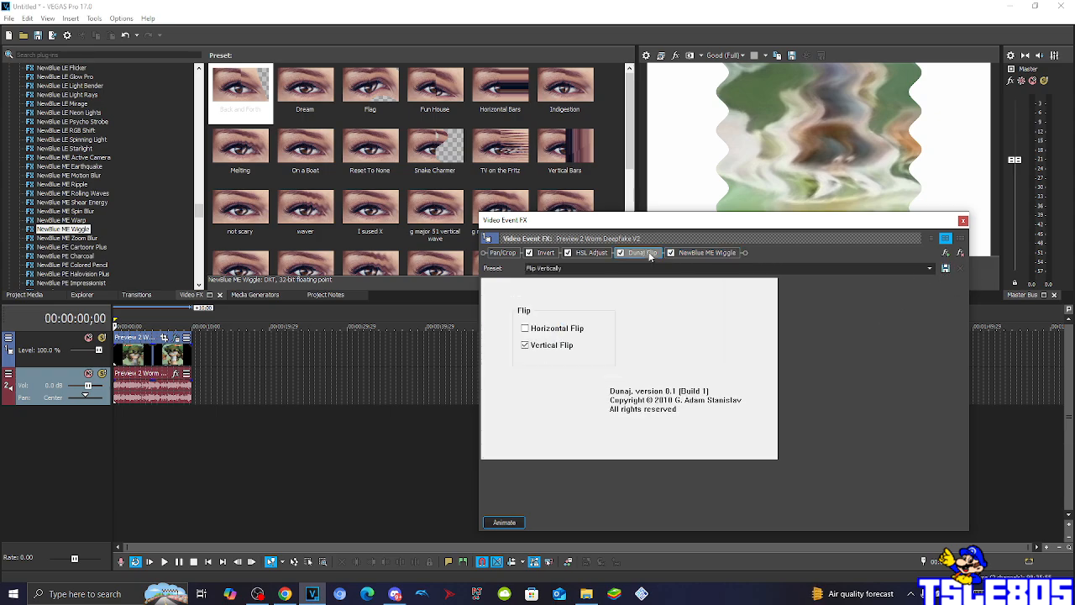
left_click(705, 252)
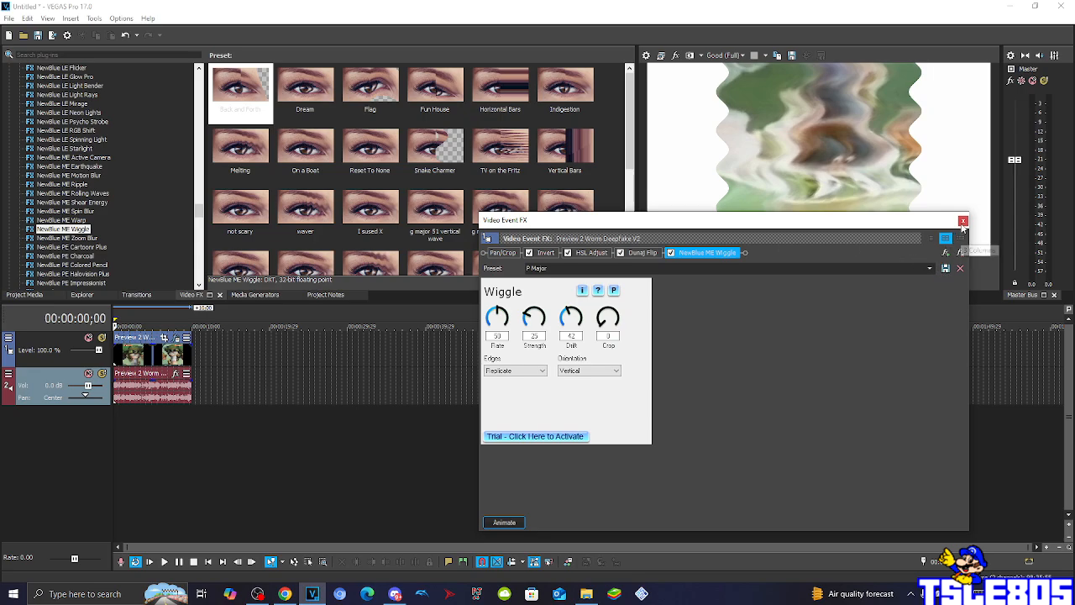
Step: Add a second Flip Vertically after Wiggle, turning the footage upright again
left_click(964, 221)
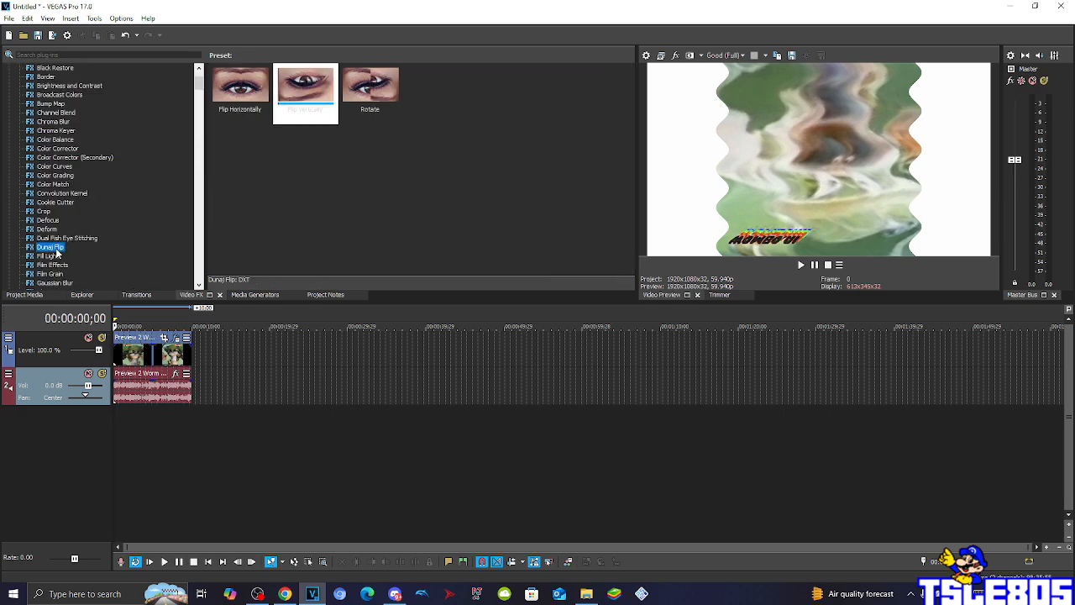
left_click(305, 88)
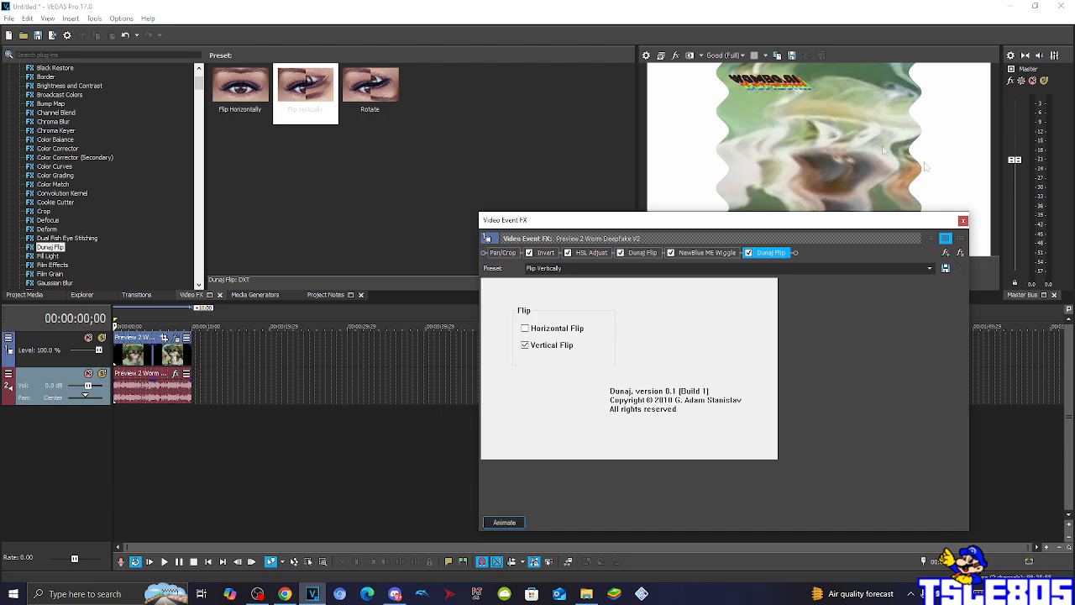
left_click(964, 220)
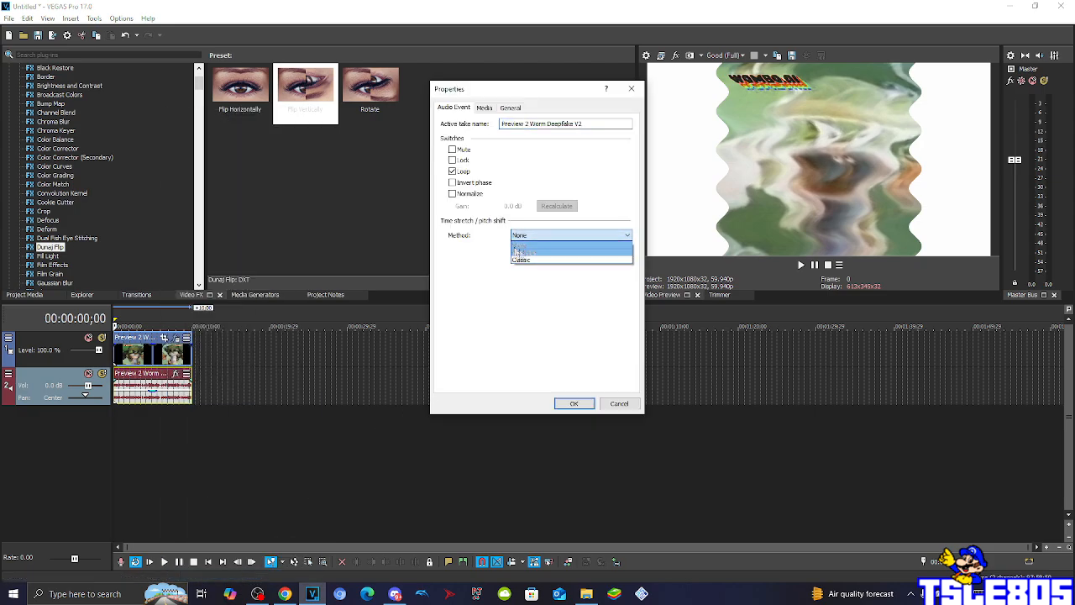
Step: Try different time-stretch methods and a stretch attribute in the audio event properties
left_click(524, 246)
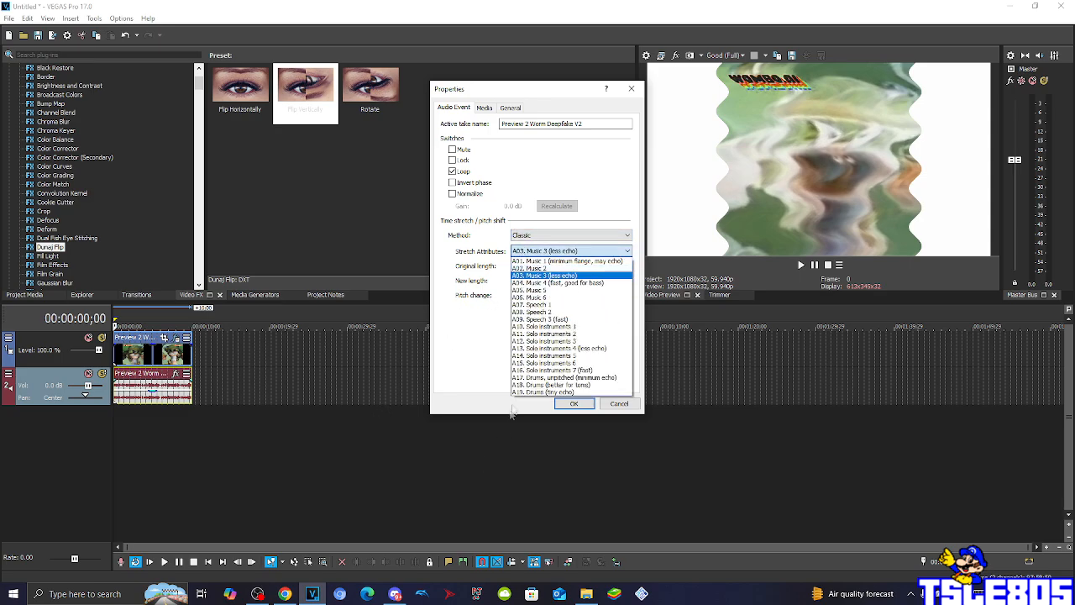
left_click(565, 377)
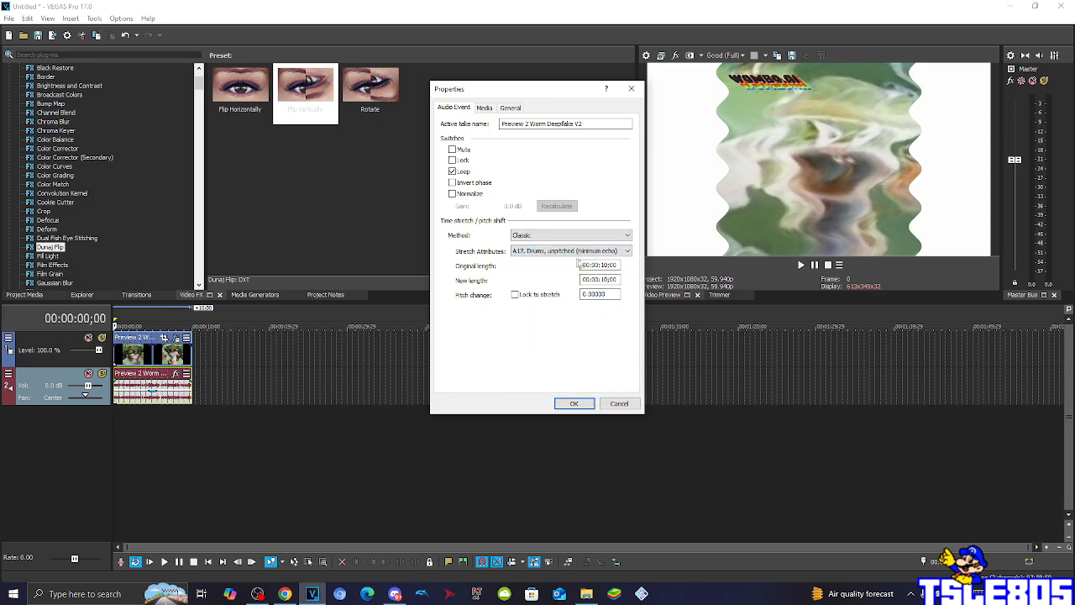
left_click(569, 235)
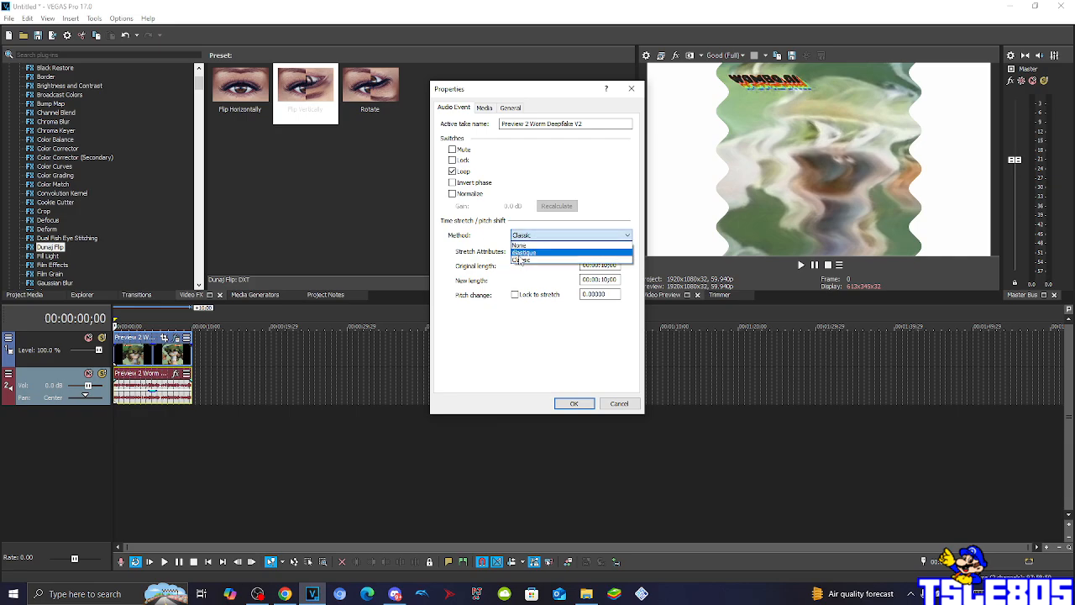
left_click(524, 252)
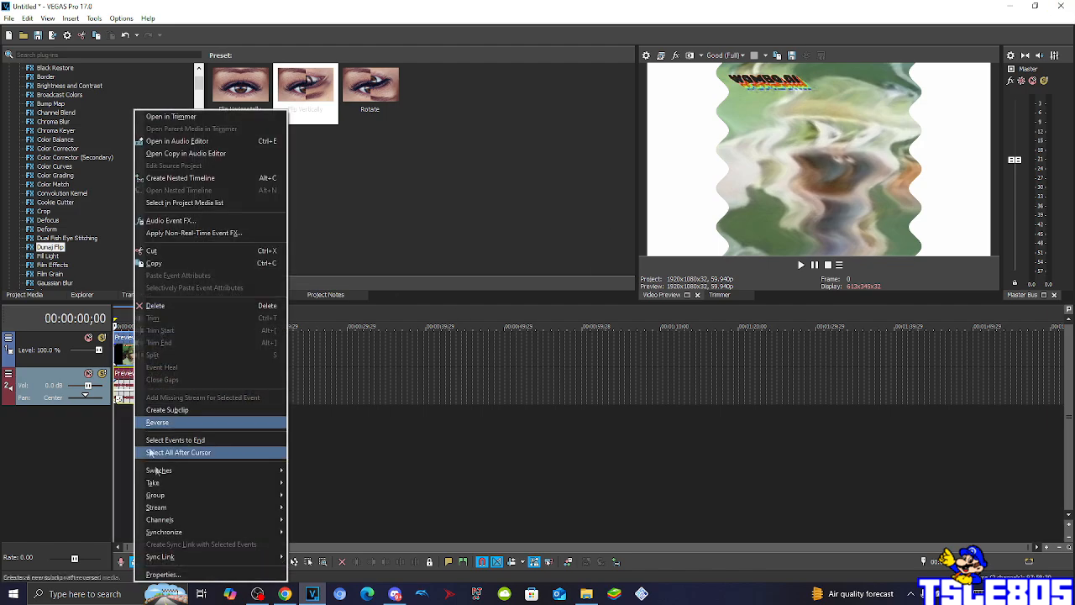
Step: Duplicate the audio track and set the event to élastique stretching with Pro attributes and a raised pitch
left_click(164, 575)
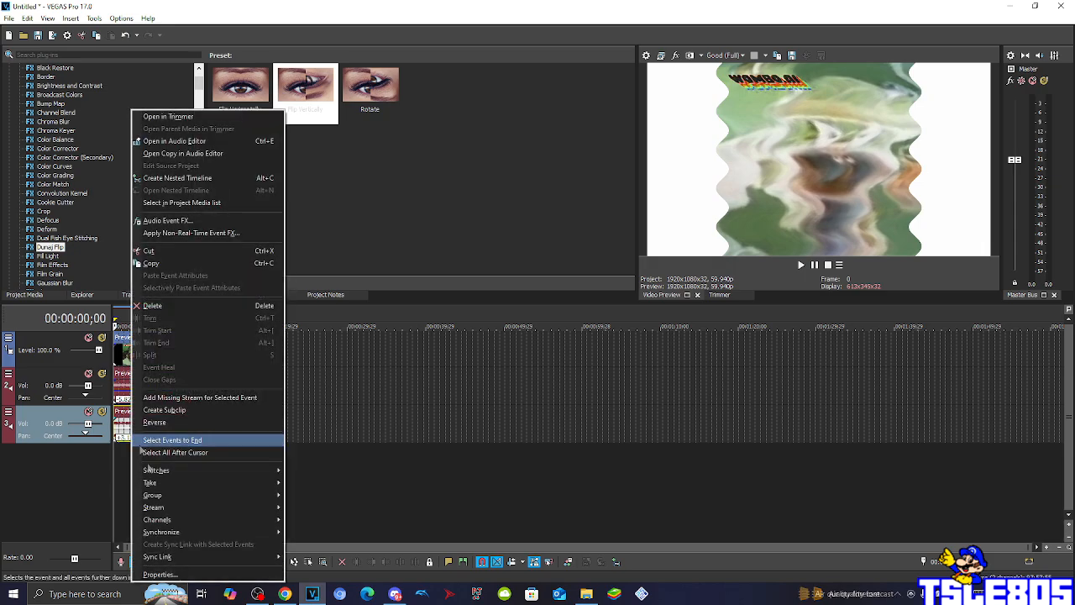
left_click(159, 574)
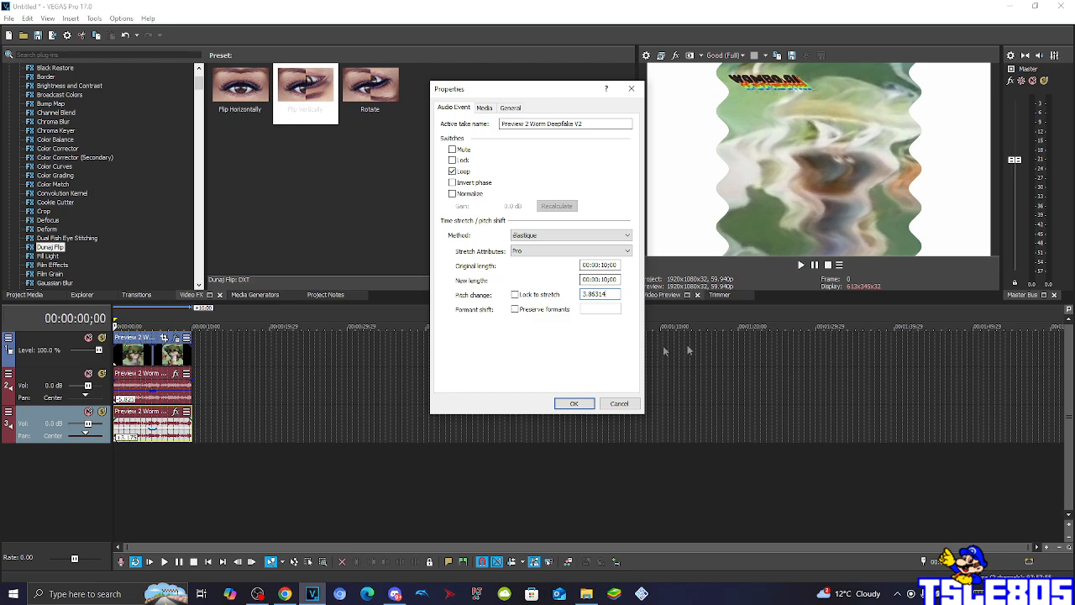
left_click(574, 403)
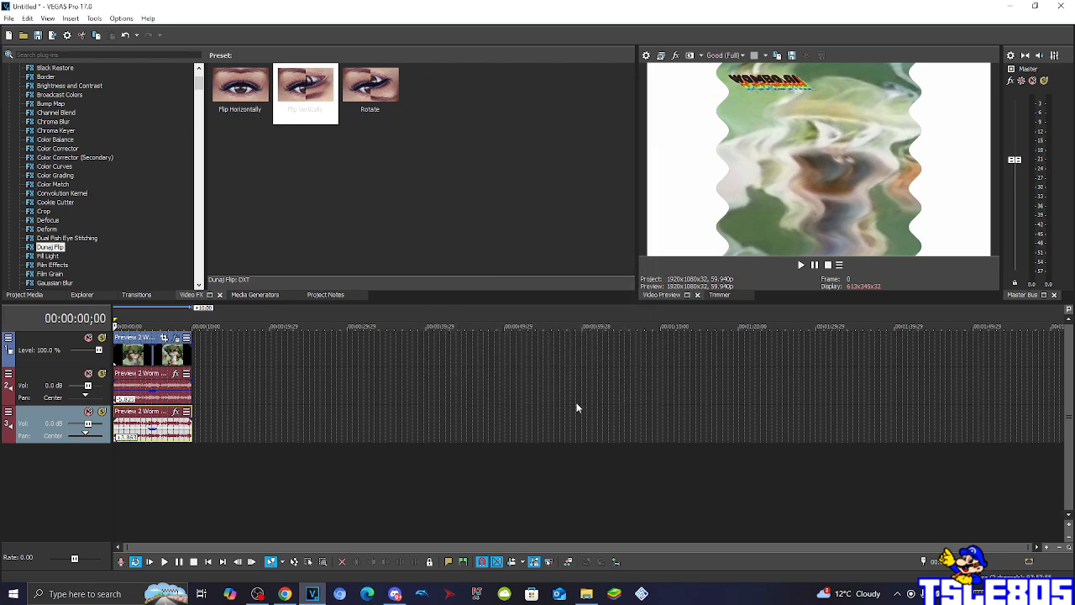
mouse_move(340, 368)
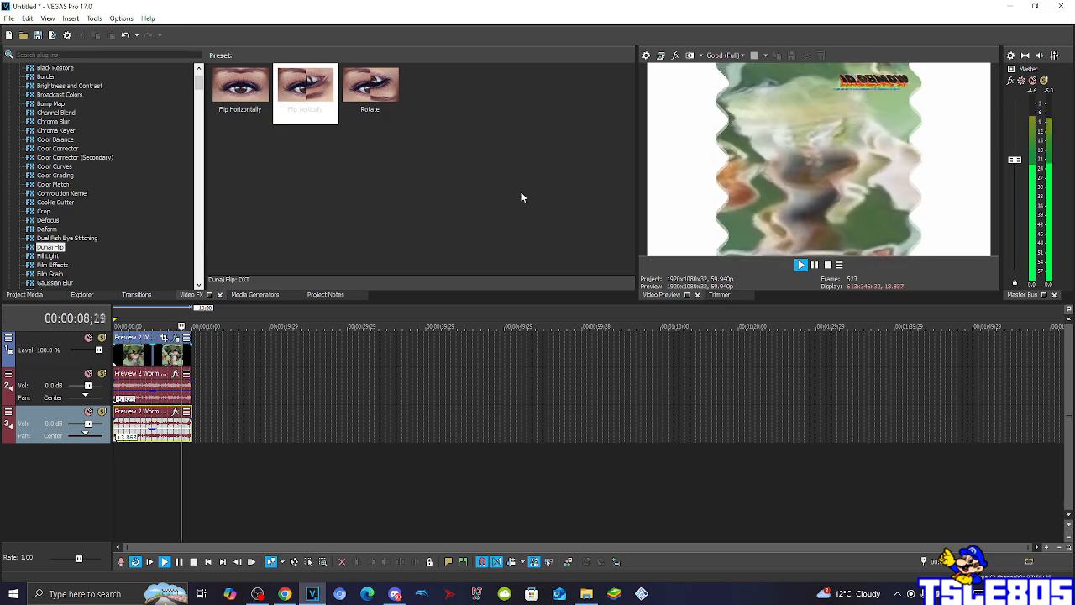
Step: Preview the warped footage with both audio tracks, stopping about ten seconds in
left_click(813, 265)
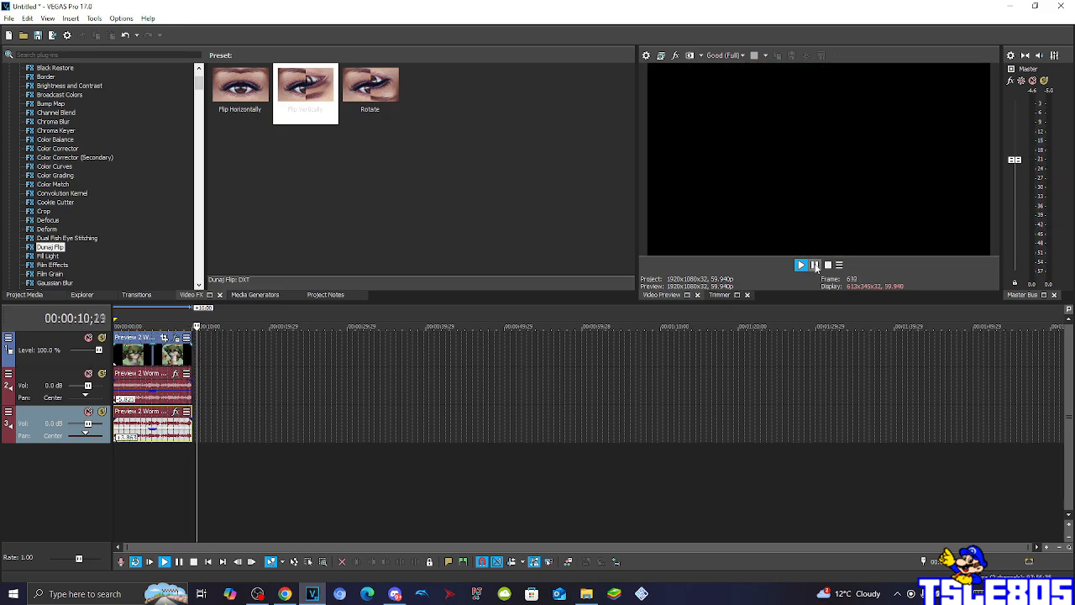